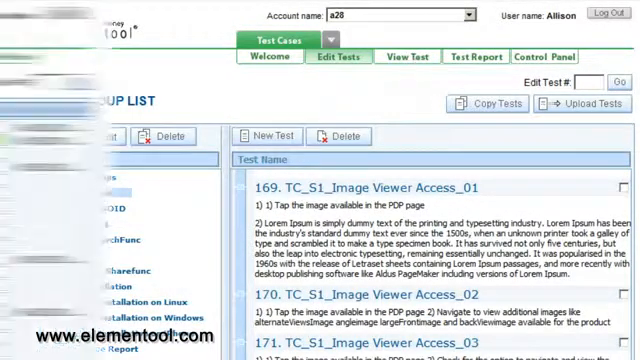
Show the Iphone test group's cases with status, priority, completion and execution dates.
click(404, 57)
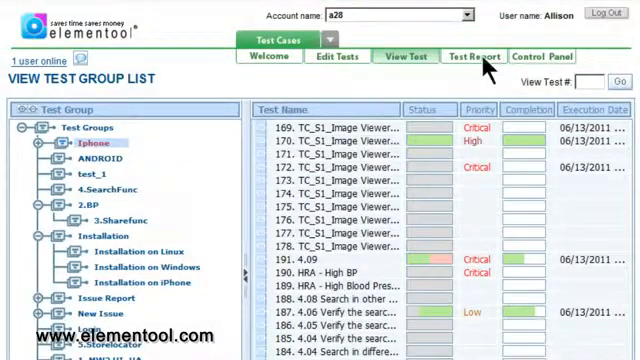
Show the Test Report query fields for group, assignee, priority, severity, submitter, status and completion.
click(475, 57)
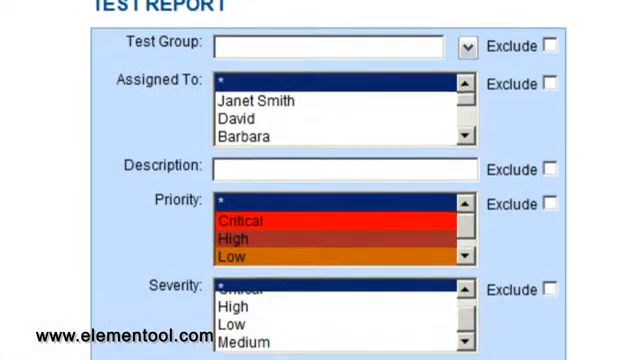
scroll(down, 3)
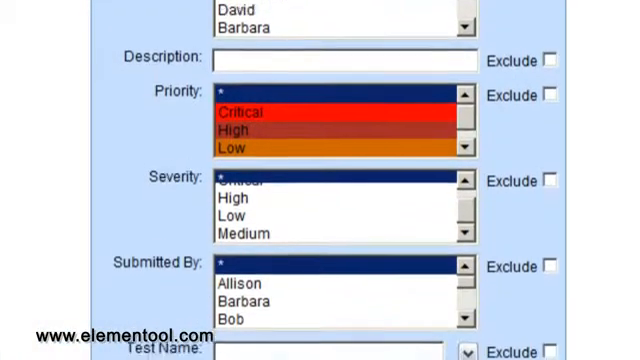
scroll(down, 3)
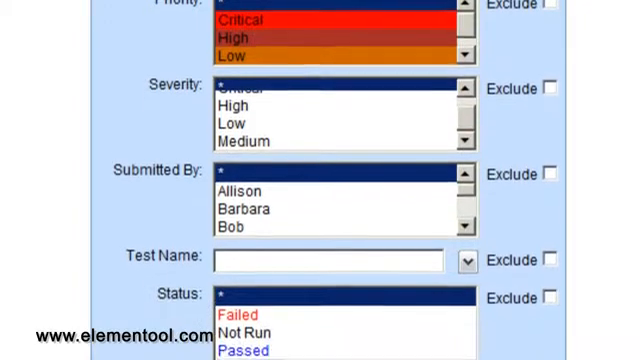
scroll(down, 3)
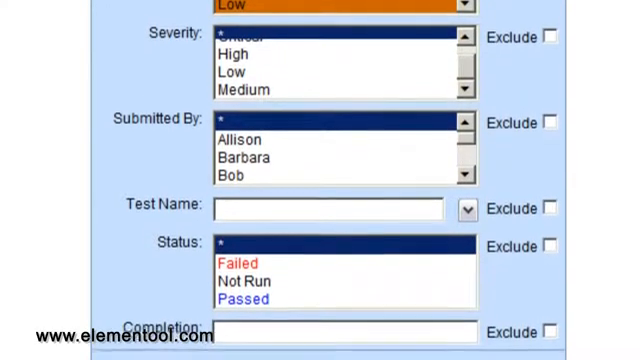
scroll(down, 3)
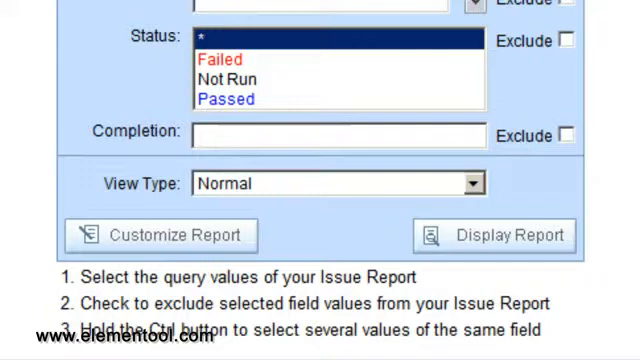
List the View Type choices: Normal, Print View, Excel (Csv) and Excel (Html).
click(470, 183)
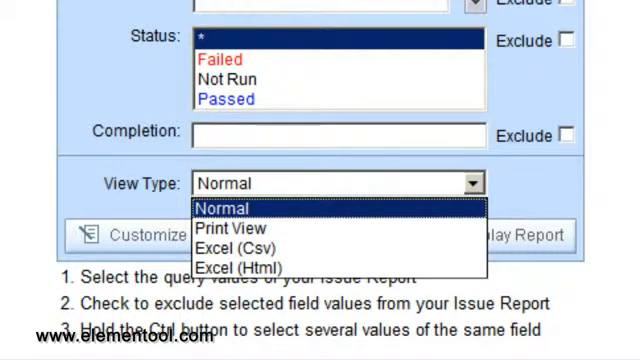
mouse_move(237, 247)
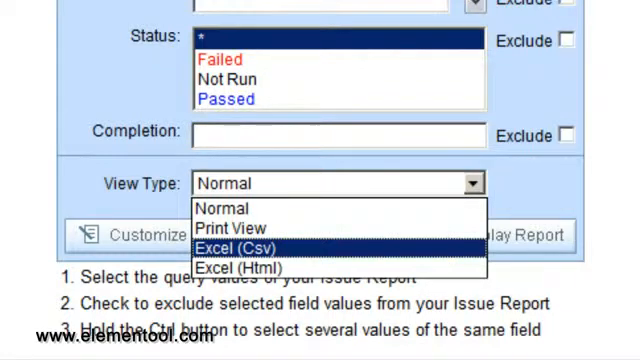